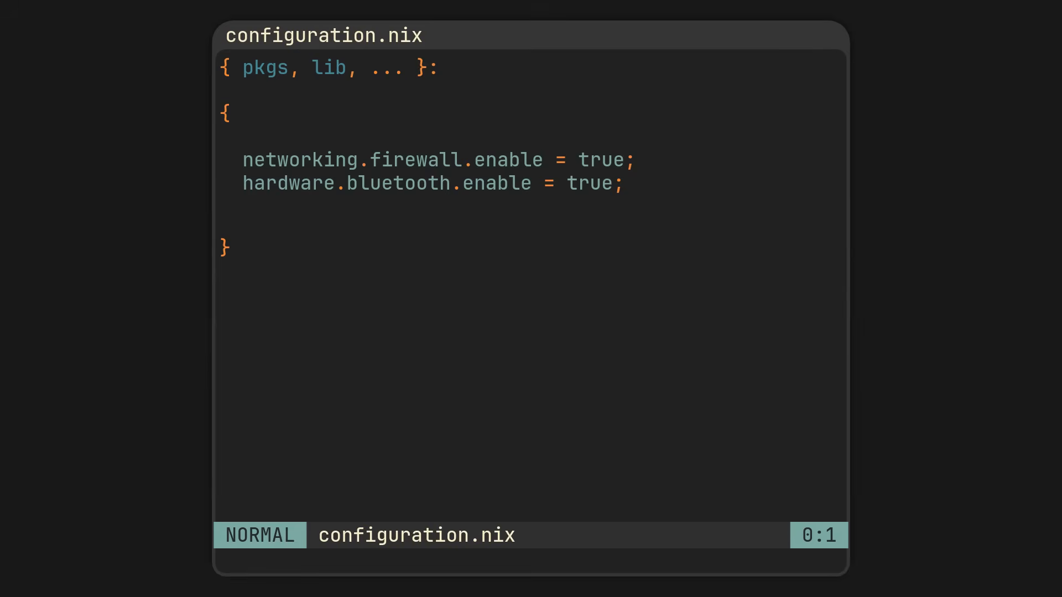
Step: Add system.name = "puter"; to configuration.nix and scroll back up through the config
text(system.name = "puter";)
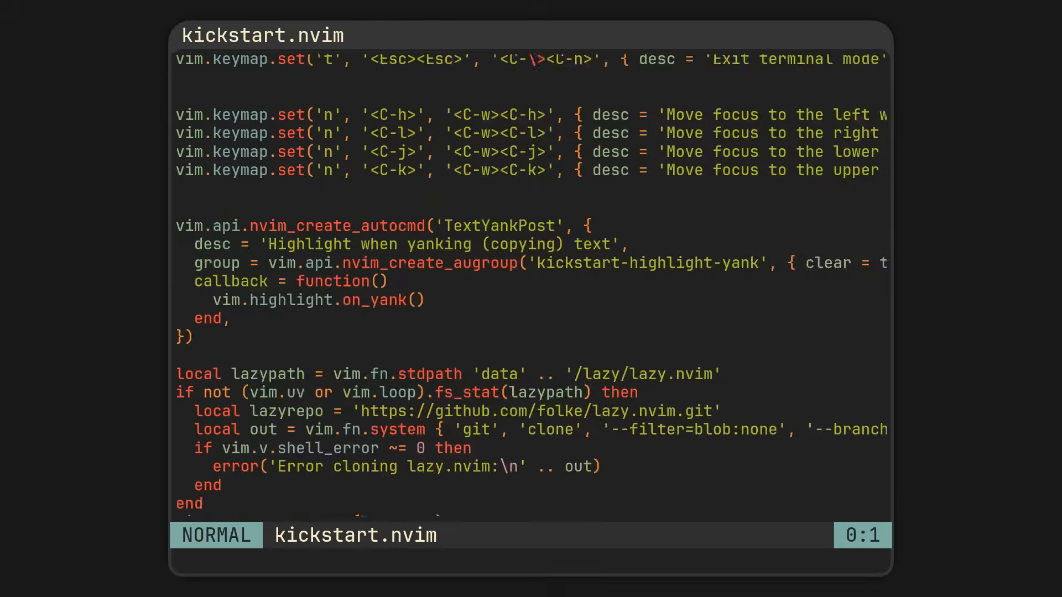
scroll(up, 3)
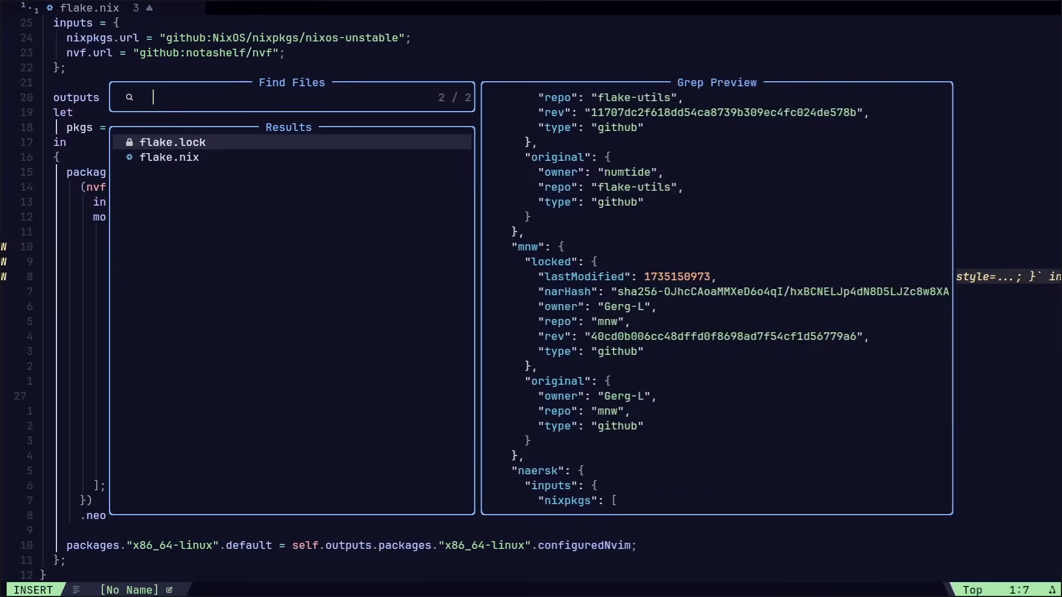
click(169, 157)
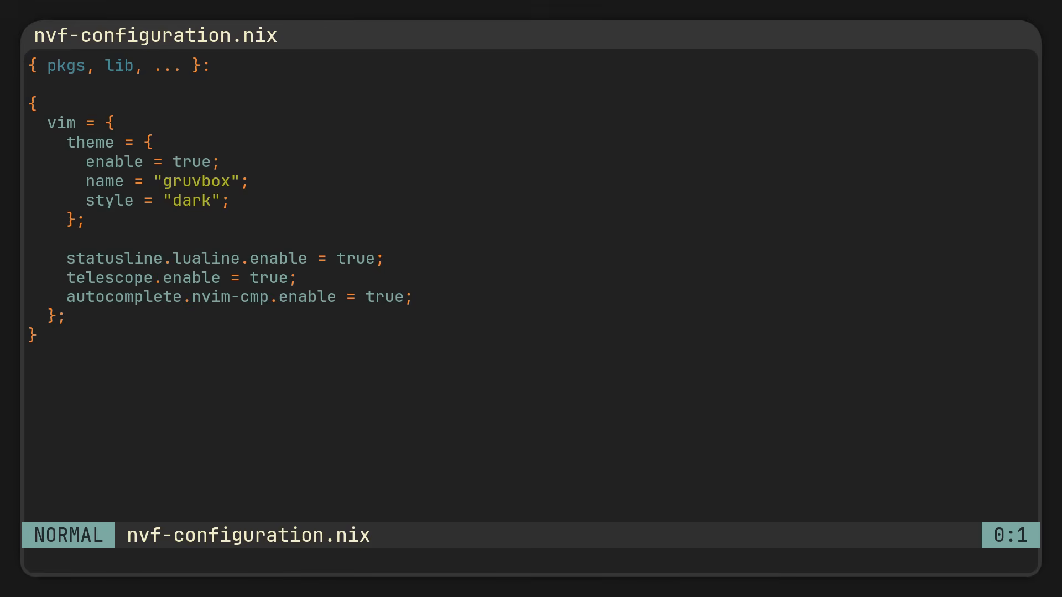
Step: Type languages = { to start the languages block after the gruvbox, lualine, telescope and cmp settings
text(languages = {)
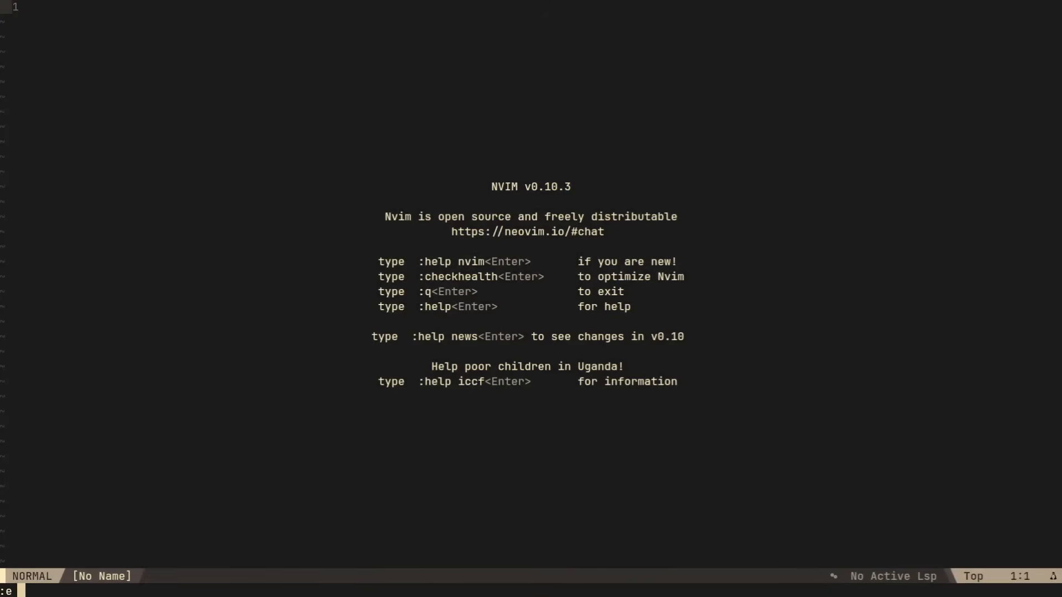
Step: Open flake.nix in the built Neovim and query nil_ls hover info on pkgs
text(:e flake.nix)
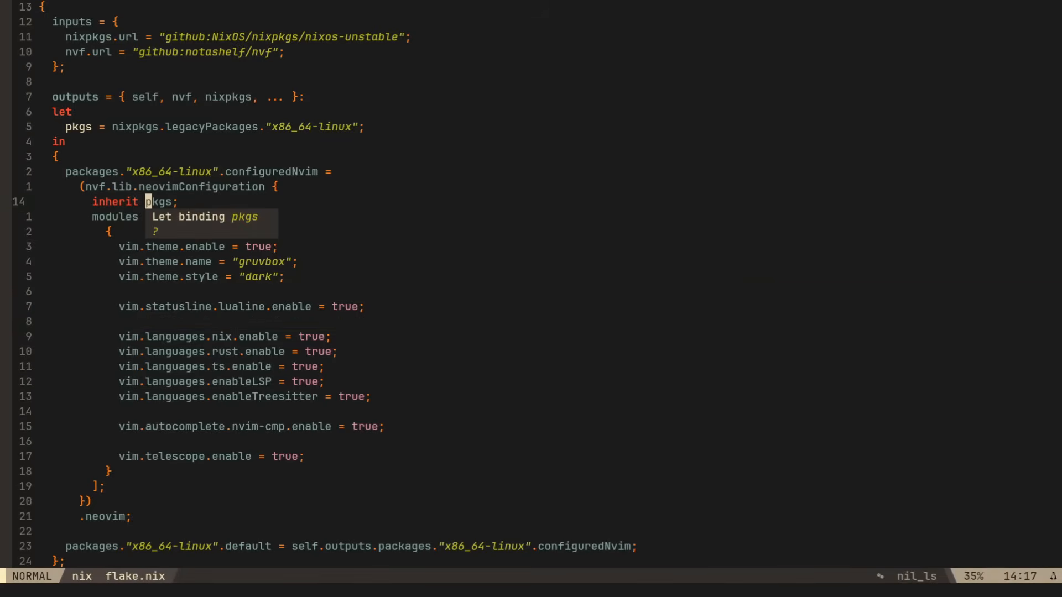
key(:)
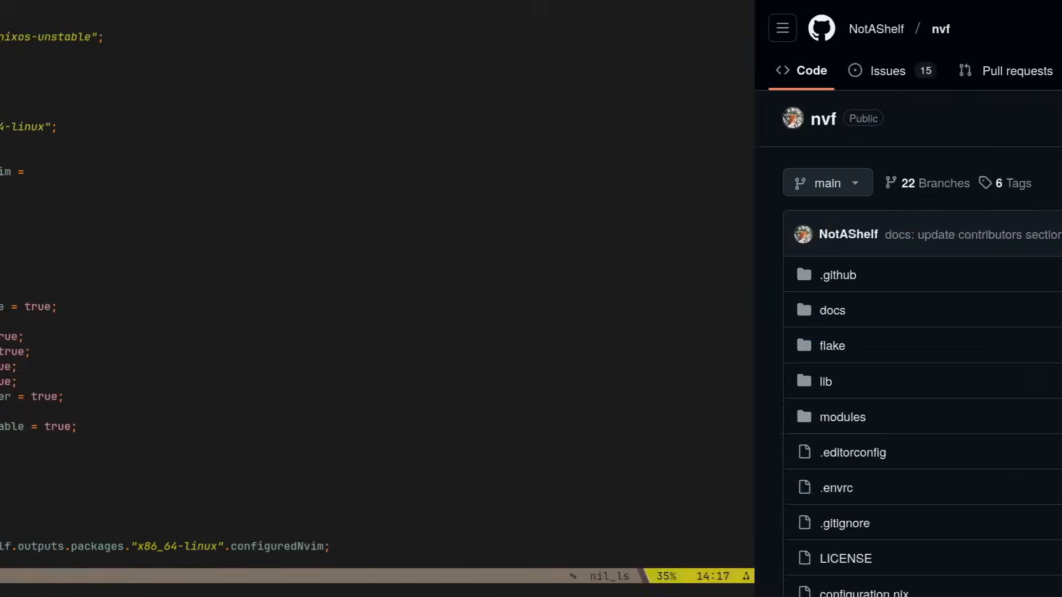
Step: Scroll down the notashelf/nvf GitHub page to the README
scroll(down, 3)
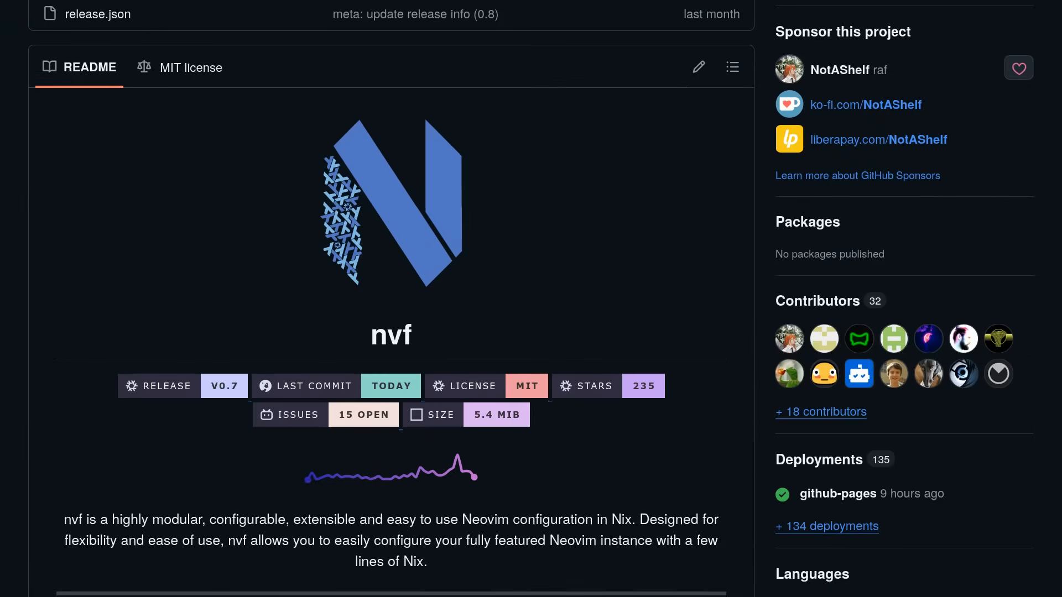